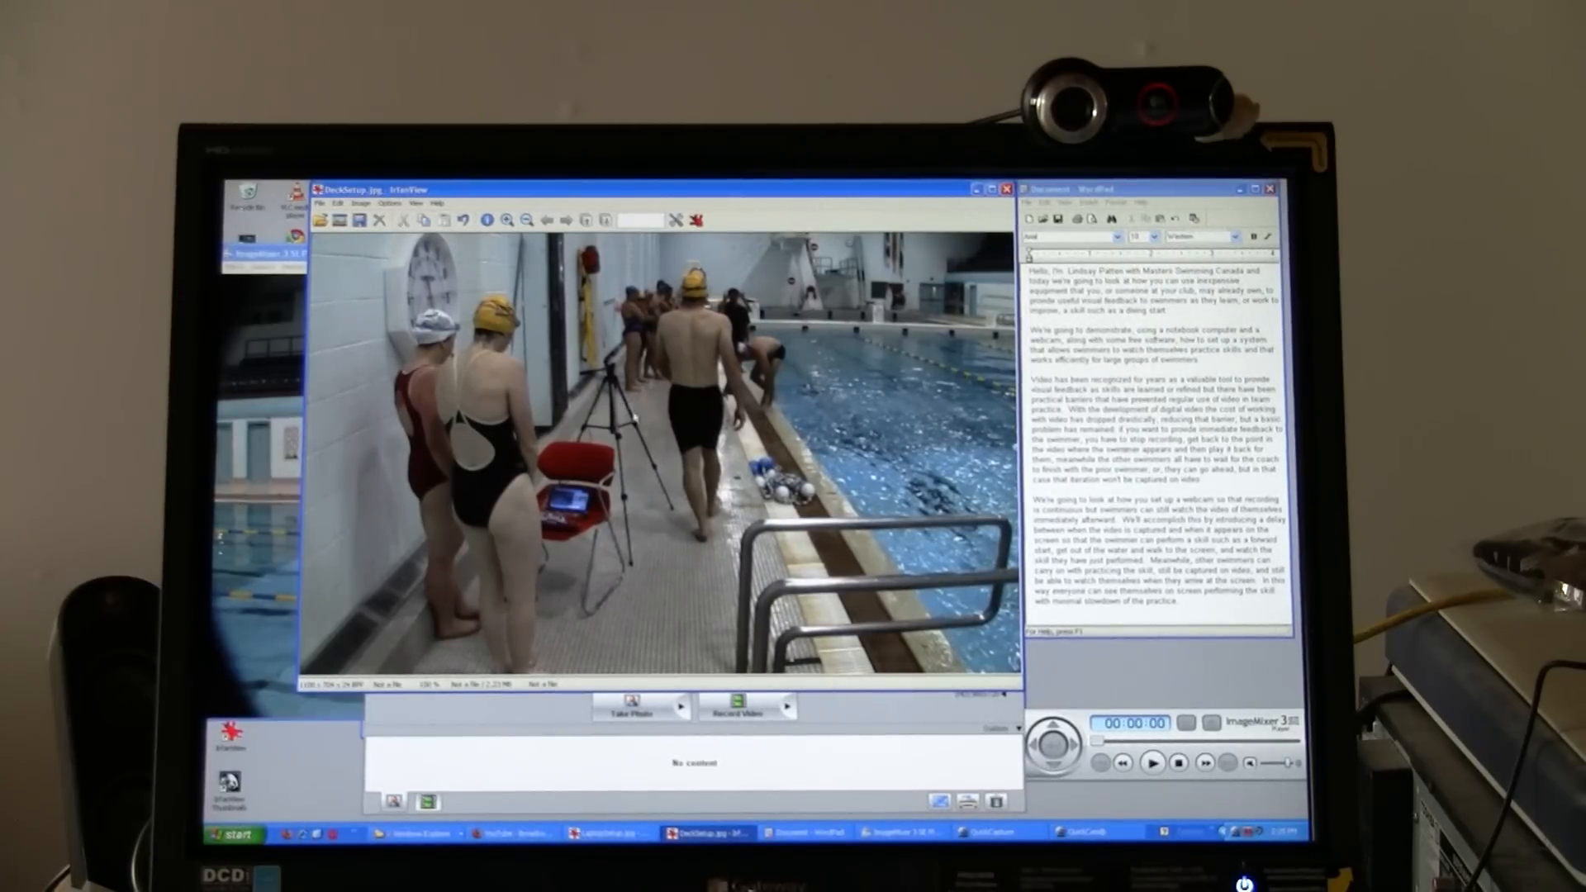
Bring the ImageMixer 3 SE Player window with the pool video to the front.
left_click(1151, 763)
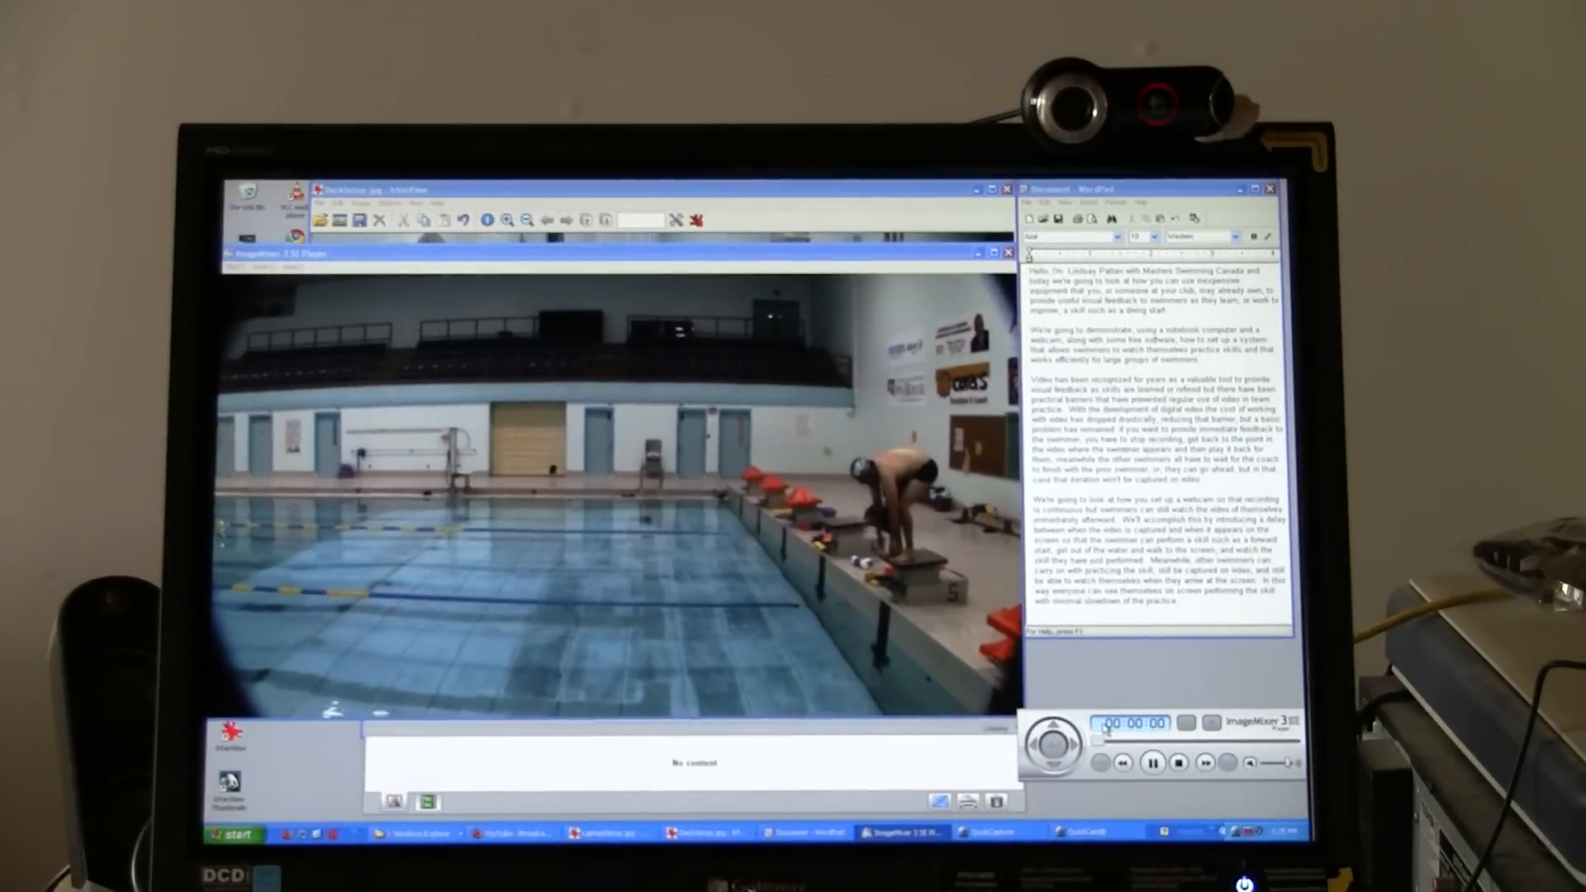